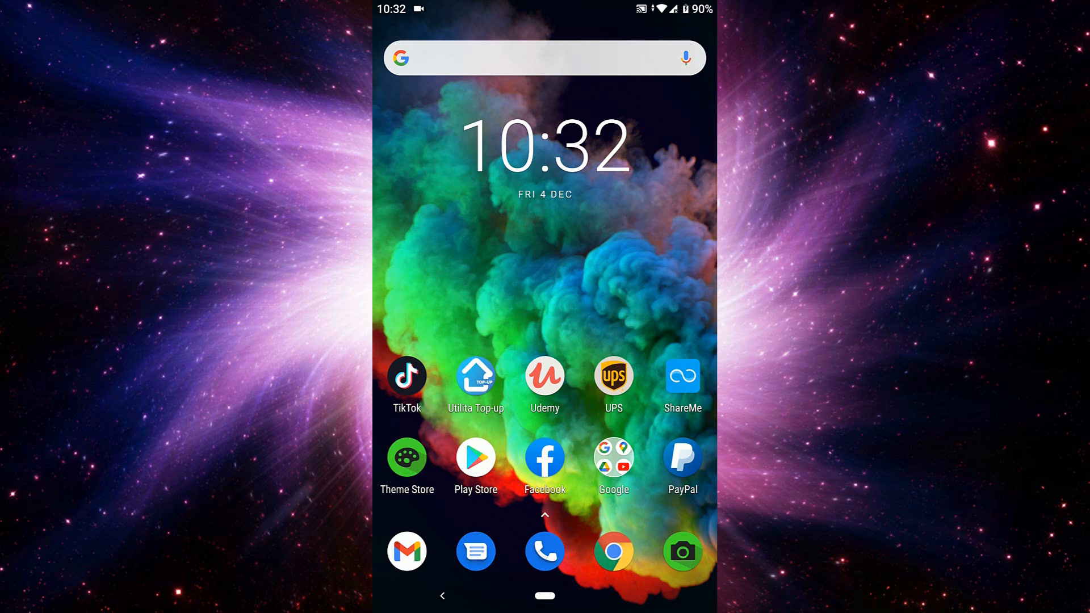
# Open Google Play Store's My apps & games, then return to the home screen.
pyautogui.click(476, 460)
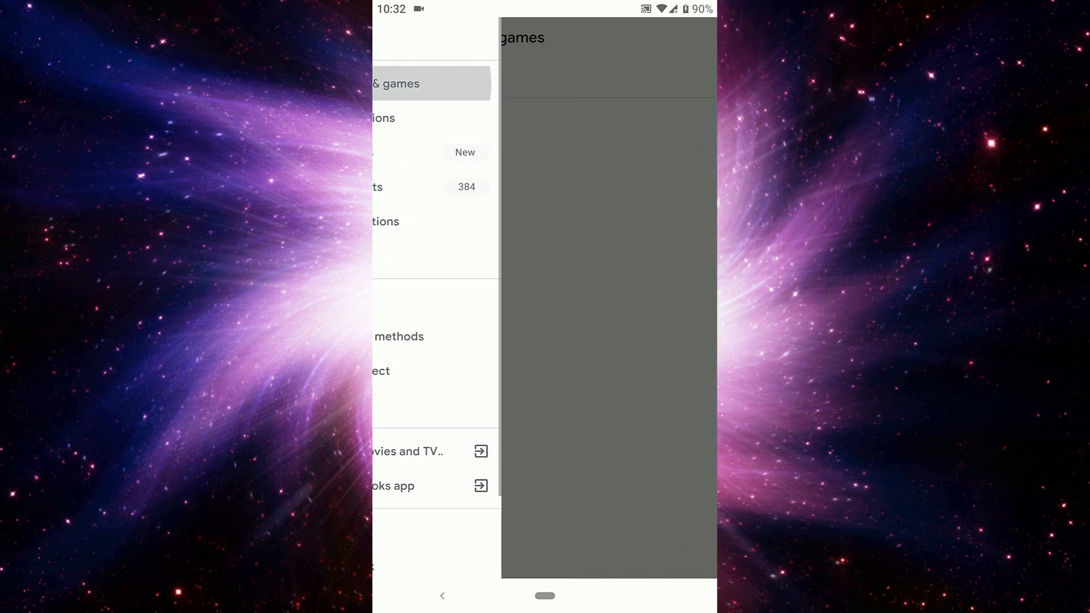
pyautogui.click(394, 84)
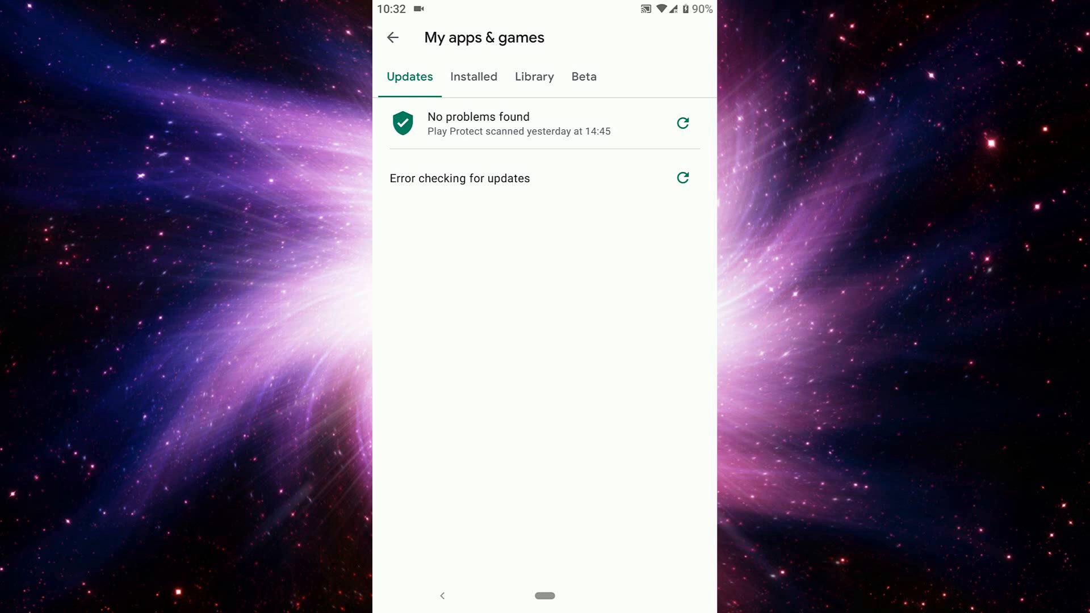
pyautogui.click(682, 177)
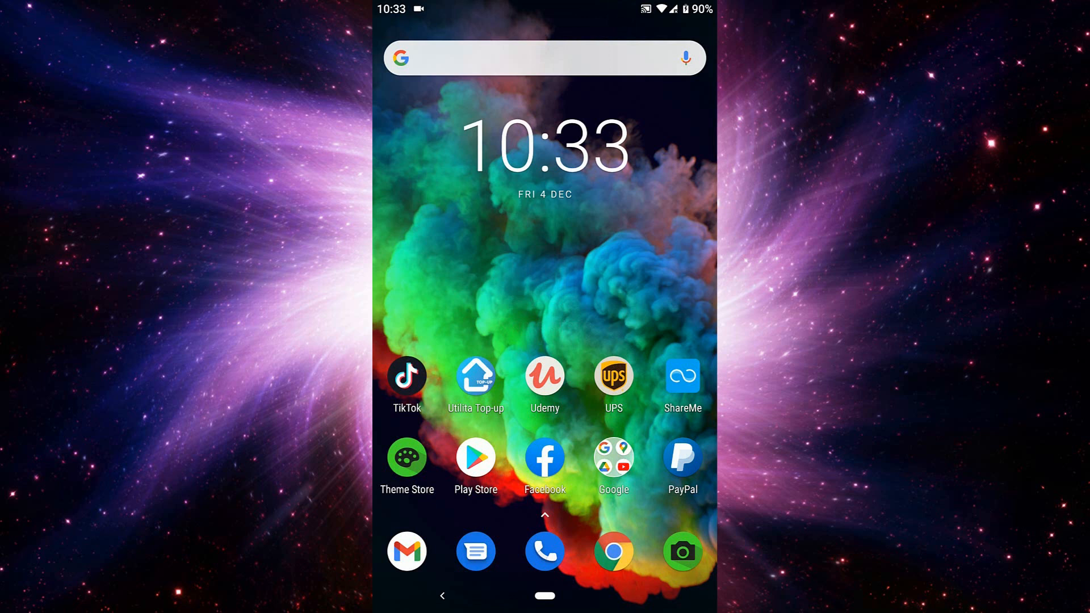
# Bring up the Play Store icon's shortcut options and dismiss them.
pyautogui.click(544, 381)
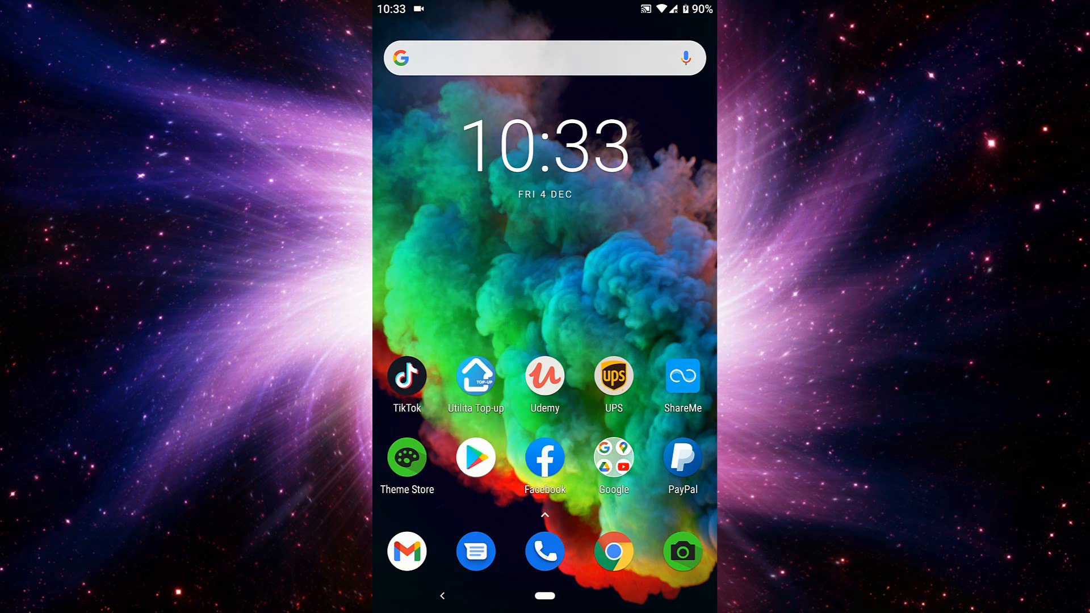
pyautogui.click(476, 457)
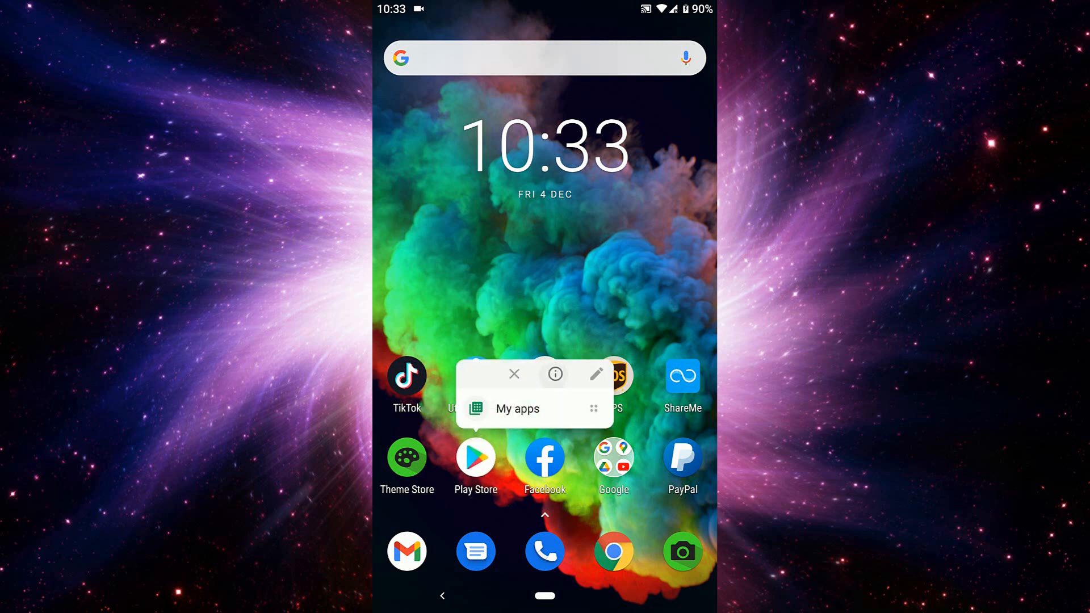
pyautogui.click(555, 374)
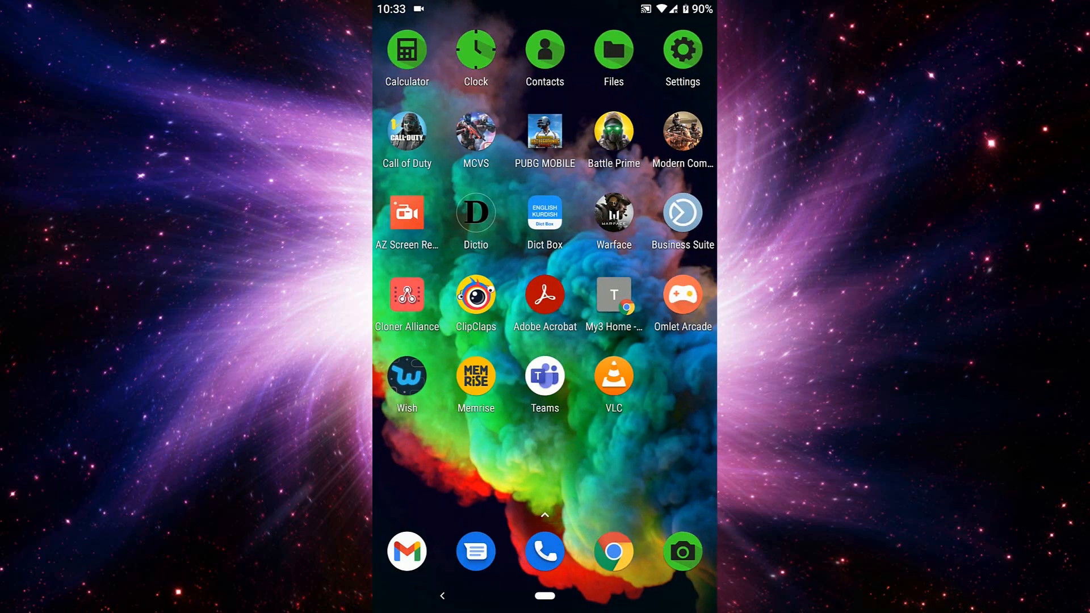
# Open device Settings and go to Apps & notifications.
pyautogui.click(682, 50)
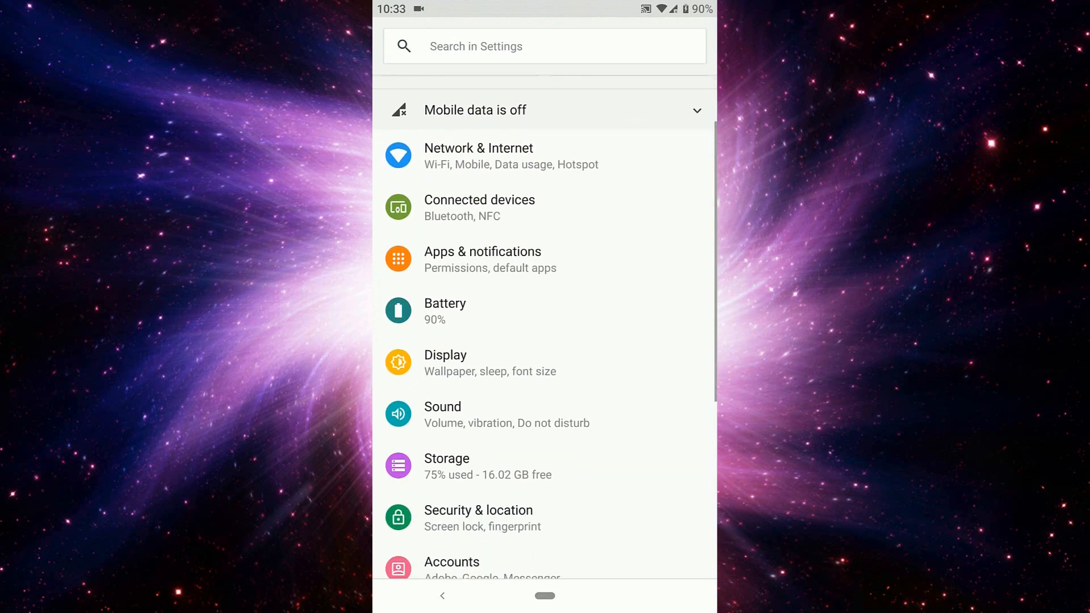
pyautogui.scroll(-3)
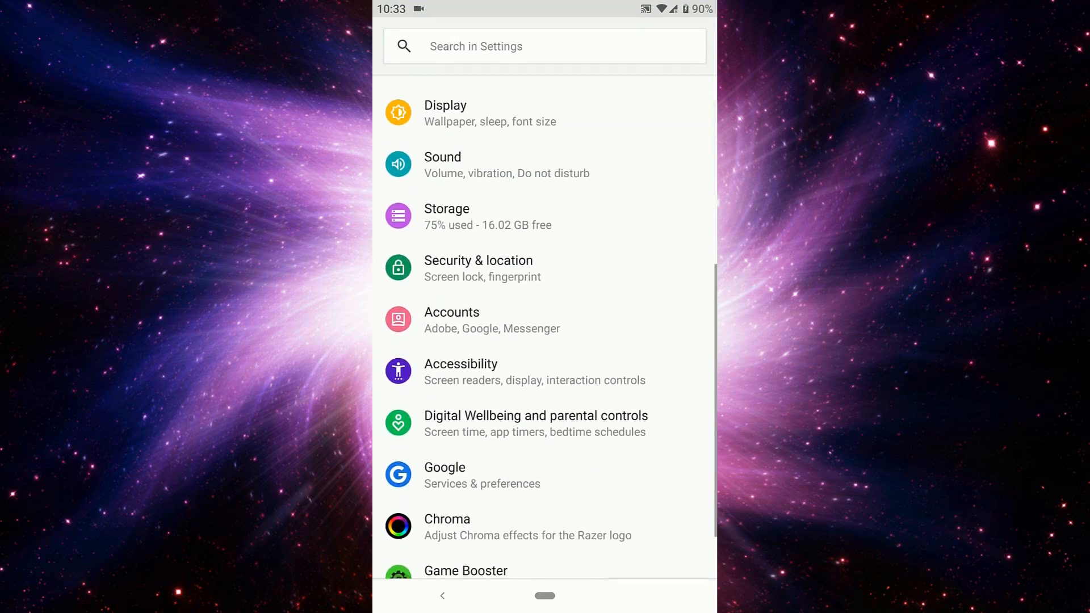
pyautogui.scroll(-3)
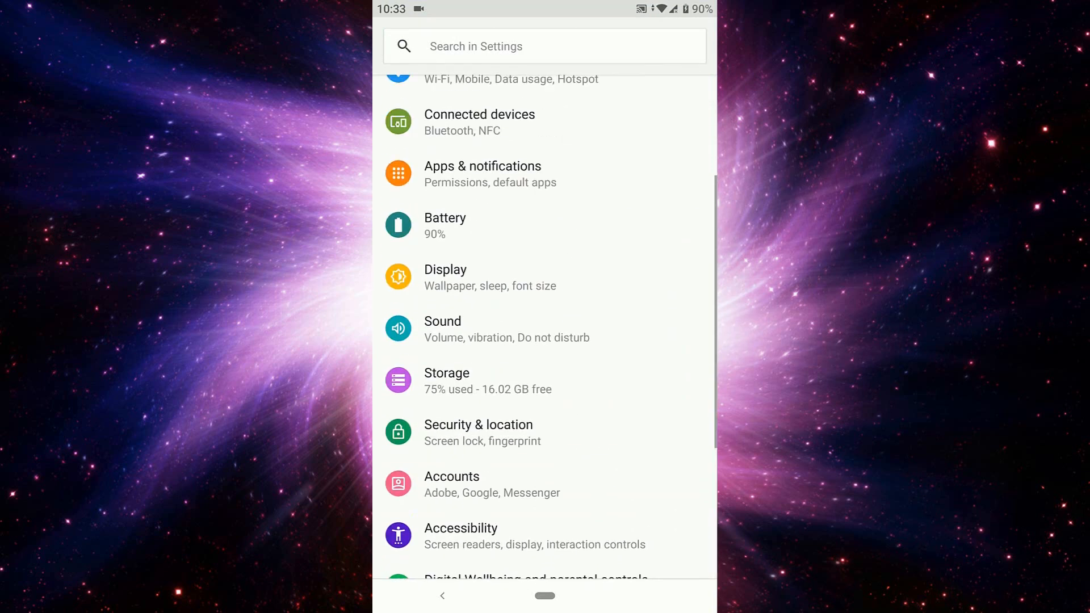
pyautogui.scroll(-3)
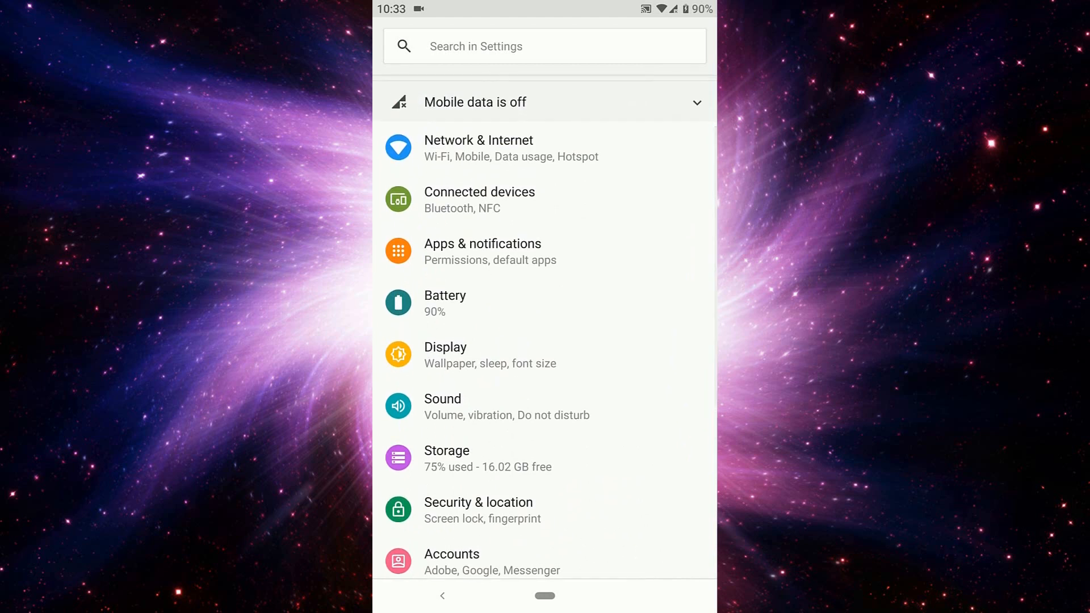
pyautogui.click(482, 252)
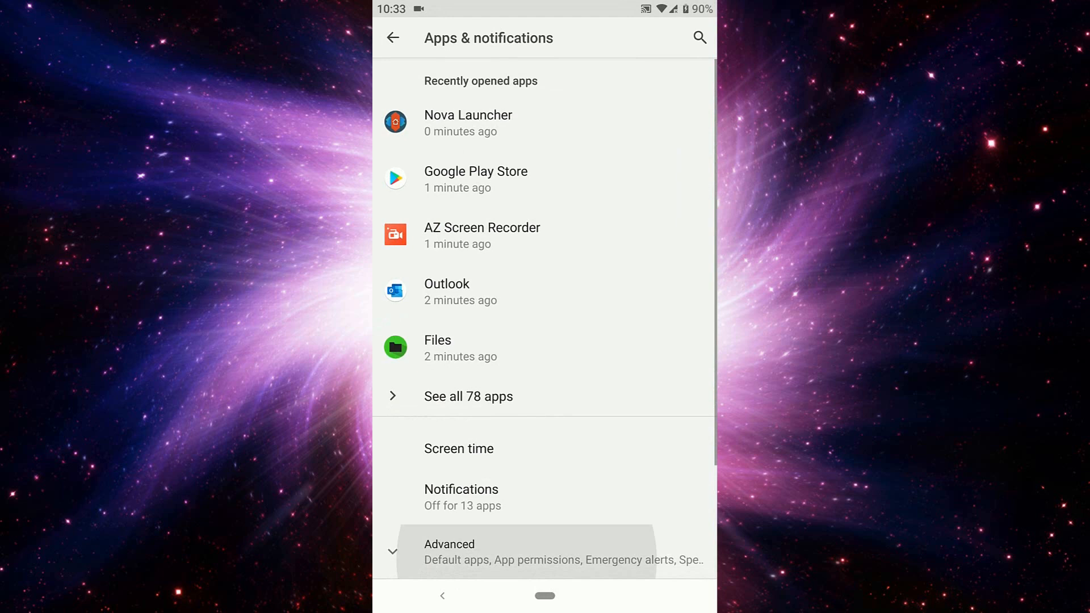
# Show the full list of all 78 apps and scroll through it.
pyautogui.scroll(-3)
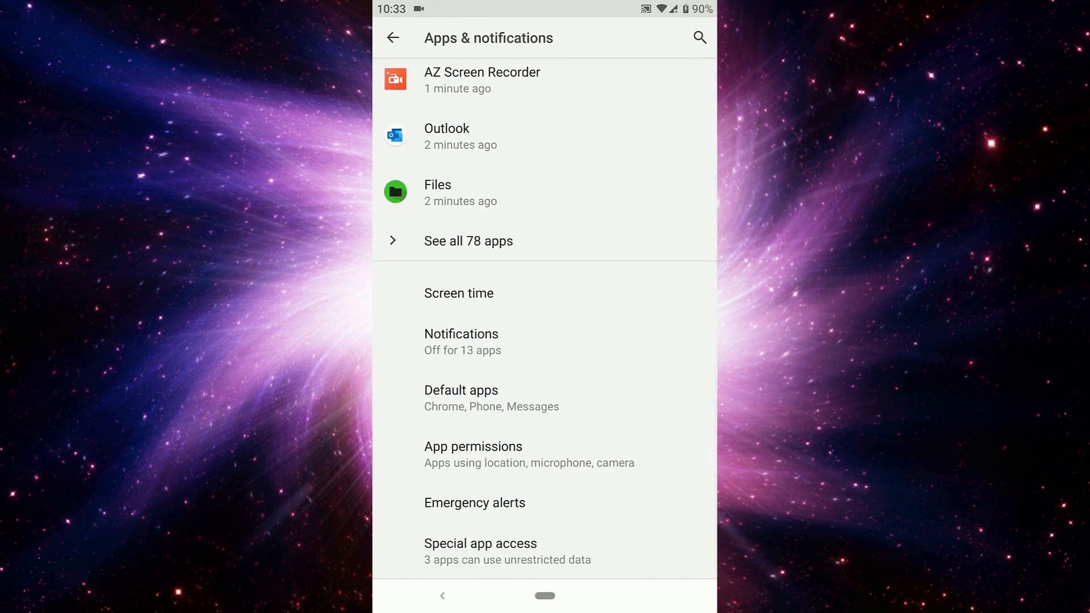
pyautogui.scroll(-3)
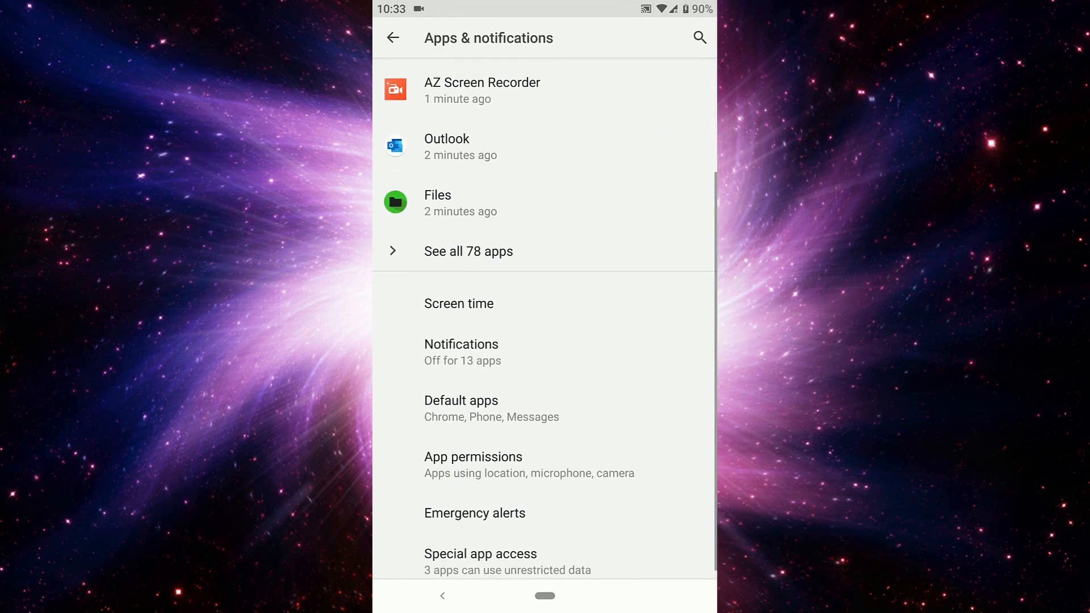
pyautogui.scroll(-3)
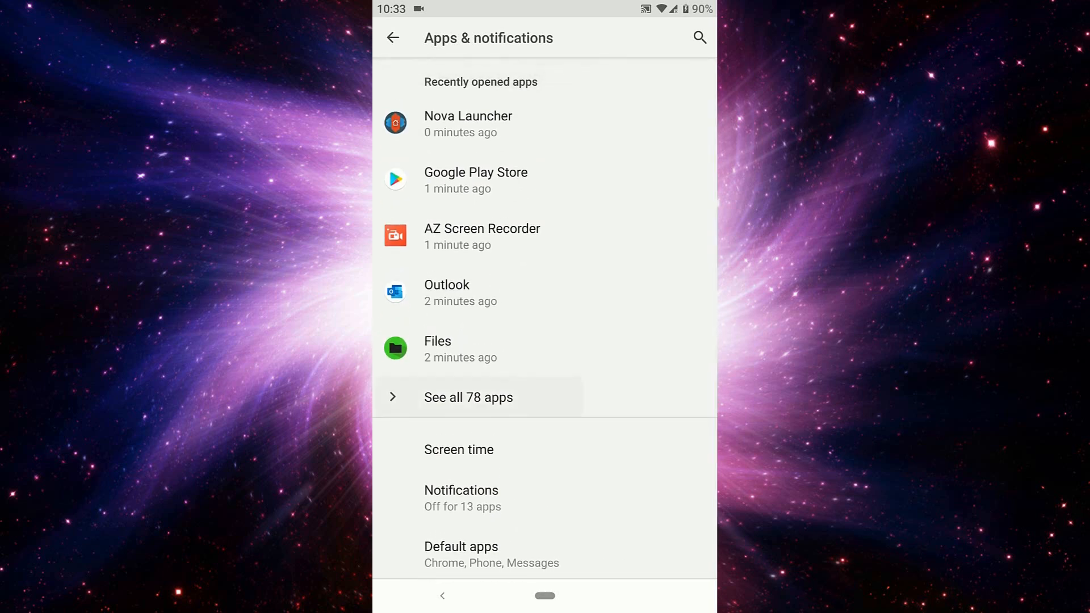
pyautogui.click(468, 397)
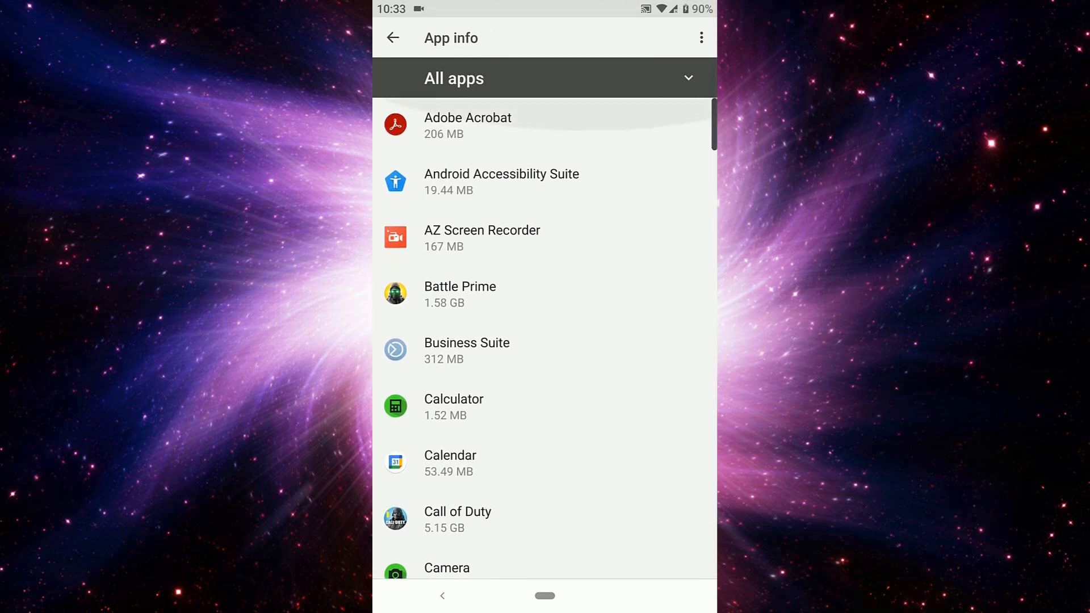
pyautogui.scroll(-3)
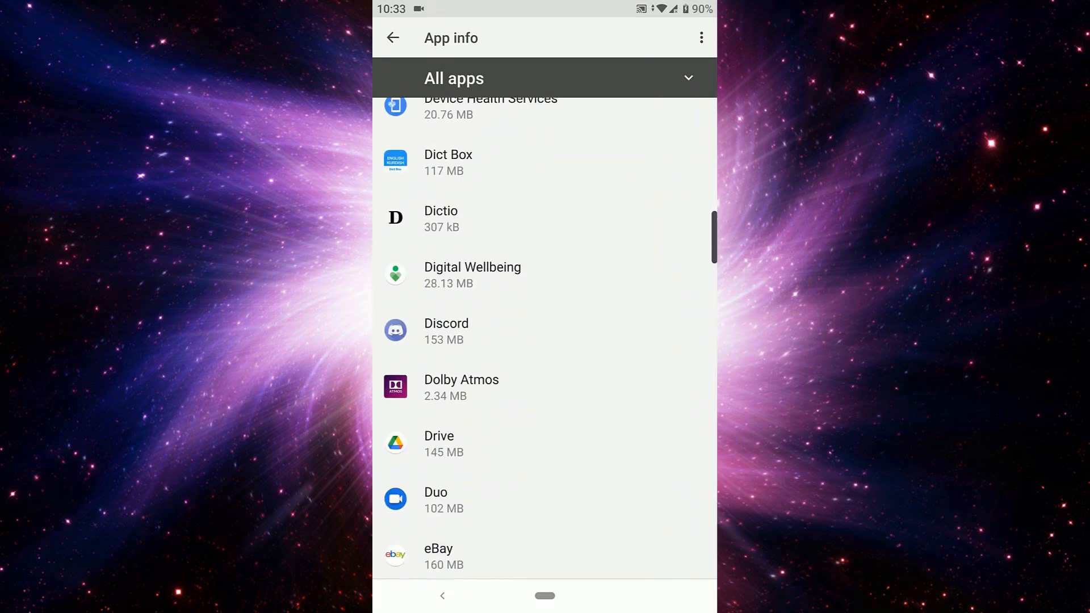
pyautogui.scroll(-3)
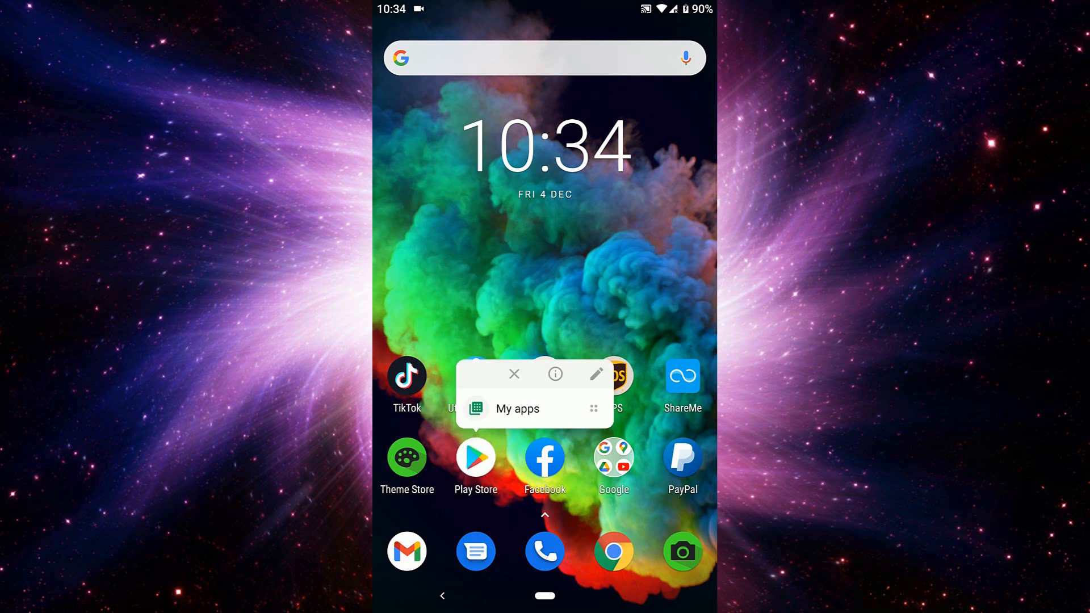
# Open Google Play Store's app info and force-stop it.
pyautogui.click(555, 374)
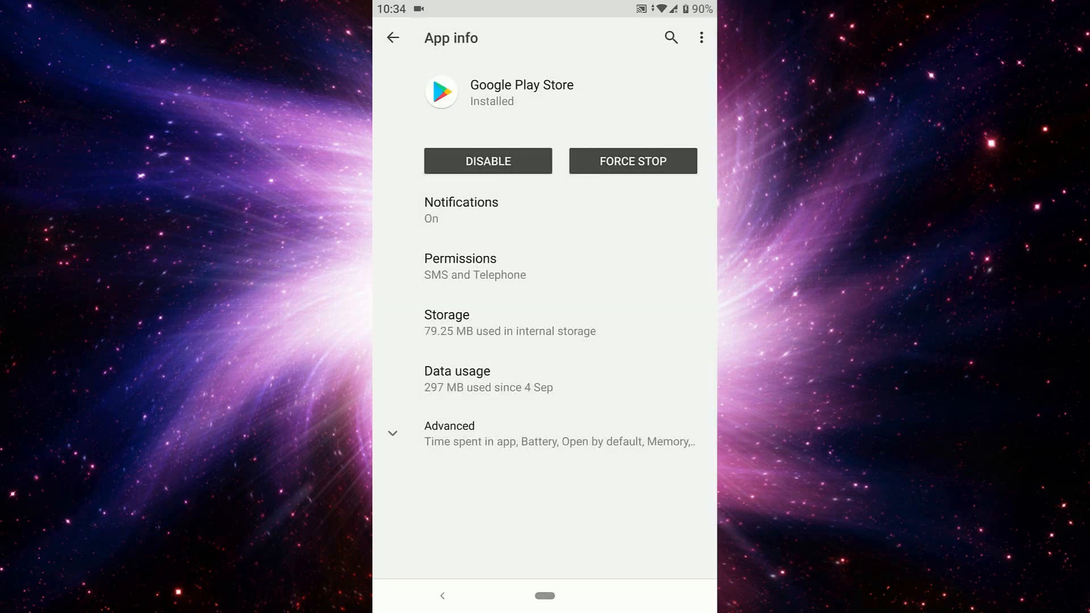
pyautogui.click(632, 161)
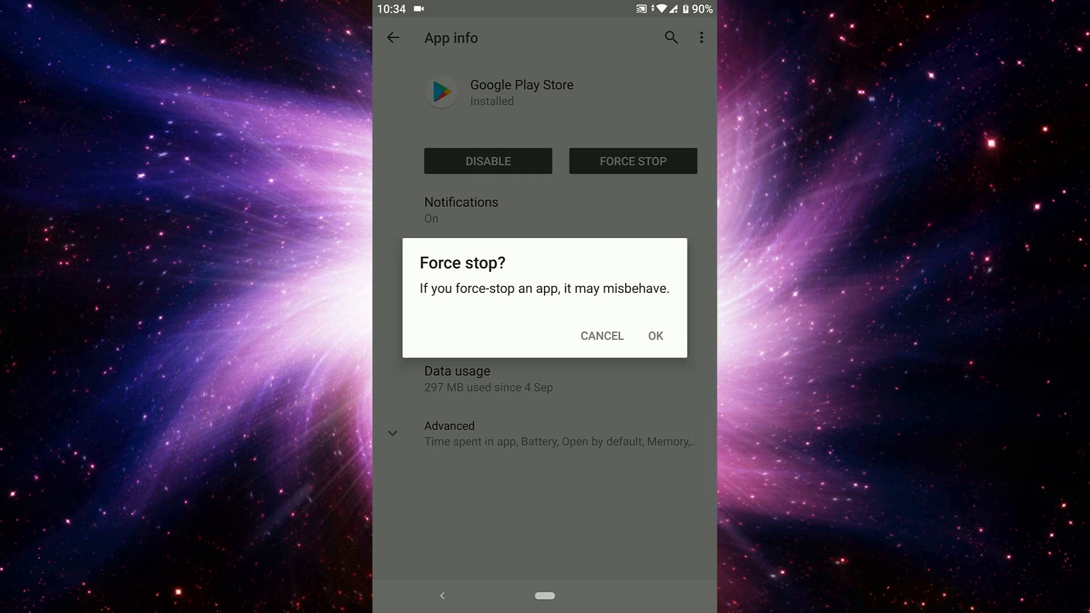
pyautogui.click(602, 335)
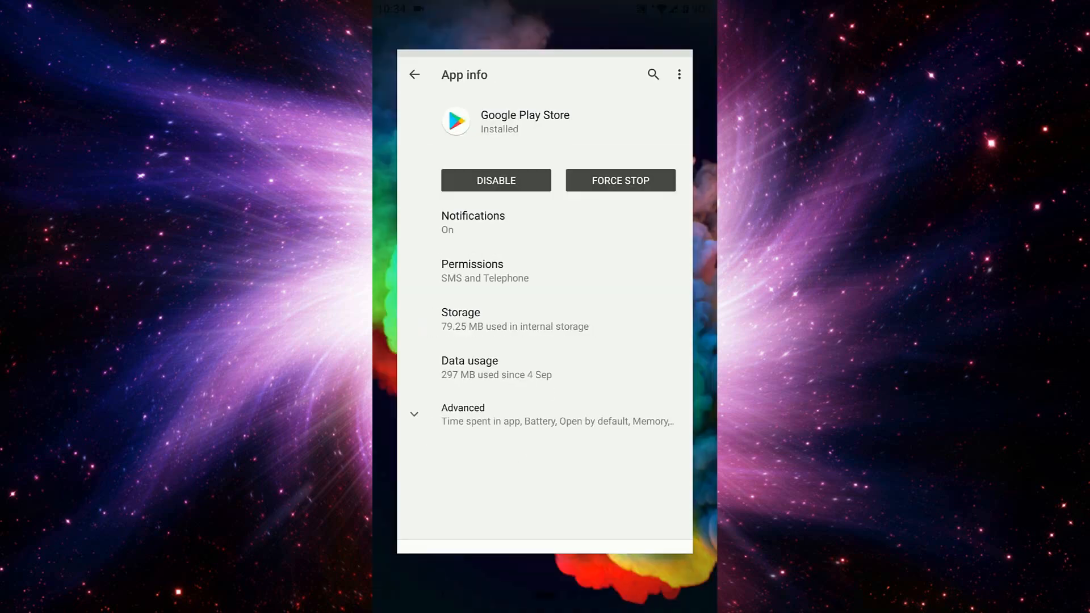
# Force-stop Google Play Store a second time and confirm.
pyautogui.click(620, 180)
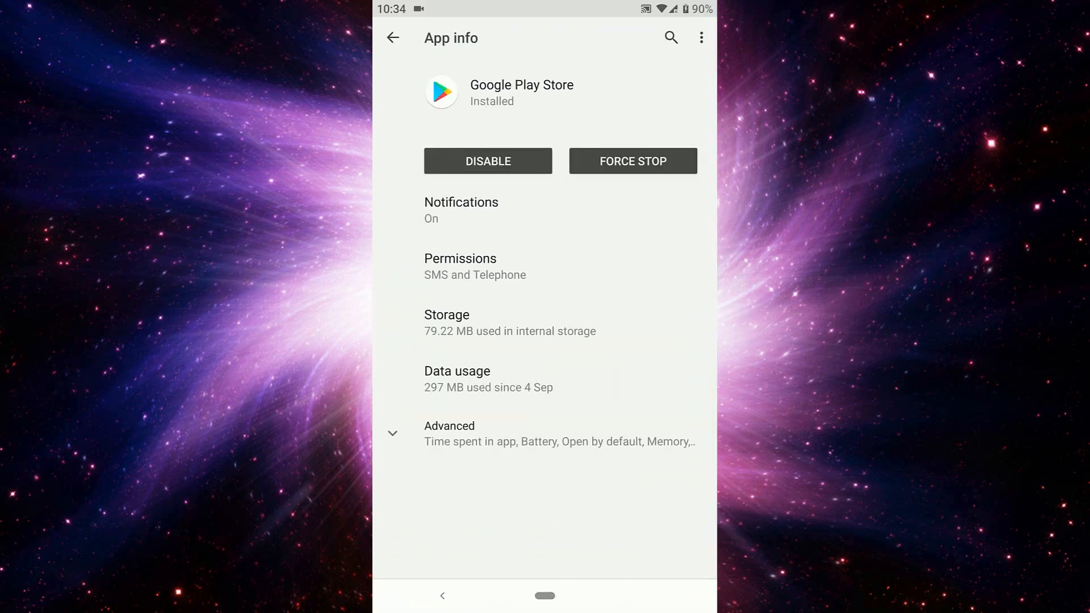
pyautogui.click(632, 161)
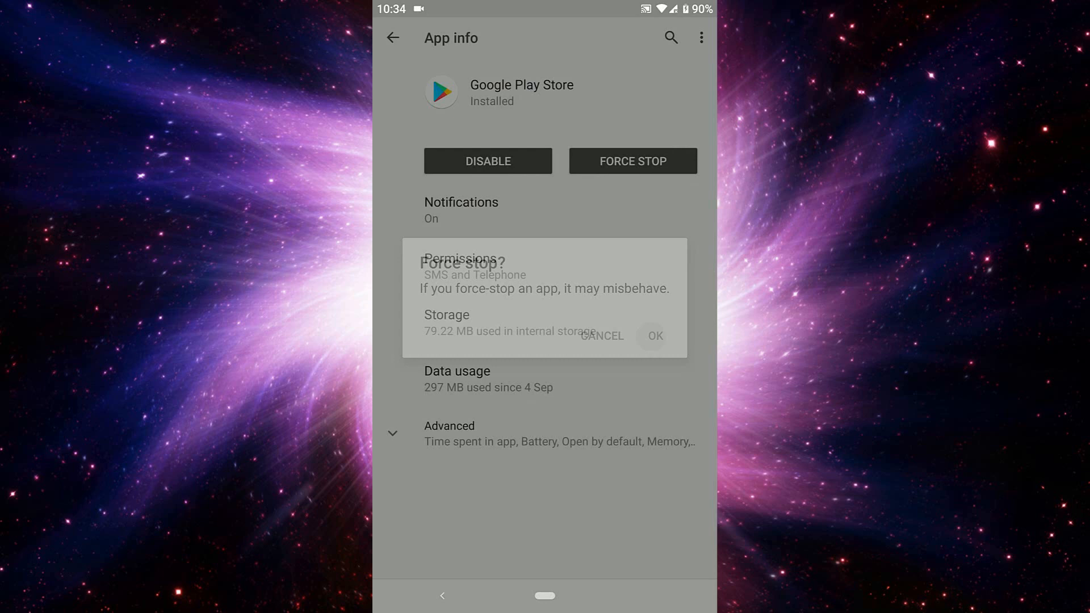
pyautogui.click(602, 335)
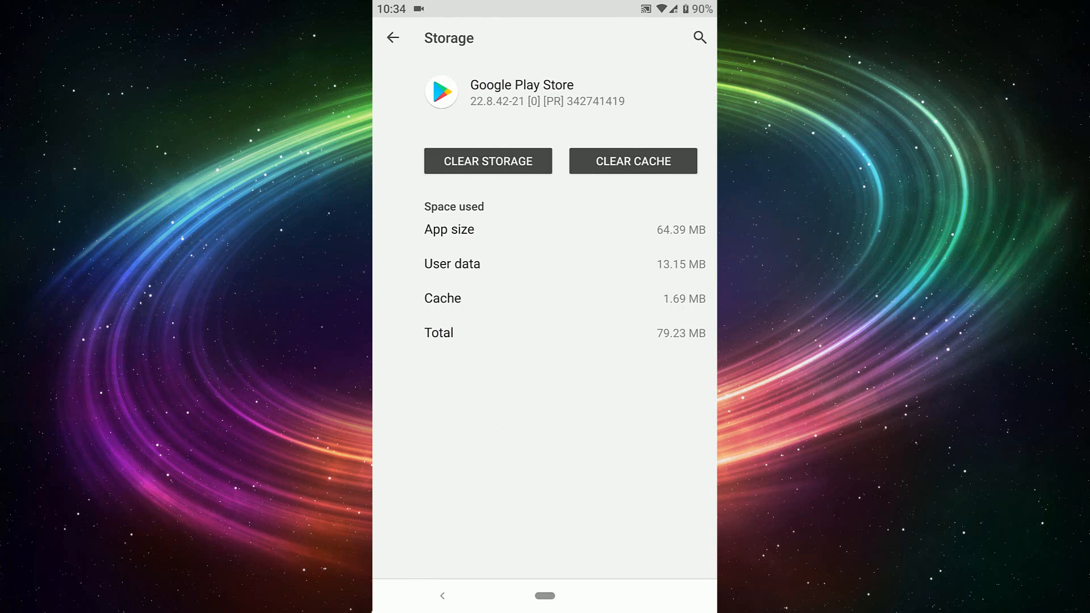
# Clear Play Store's cache, then clear all its storage and confirm deletion.
pyautogui.click(633, 161)
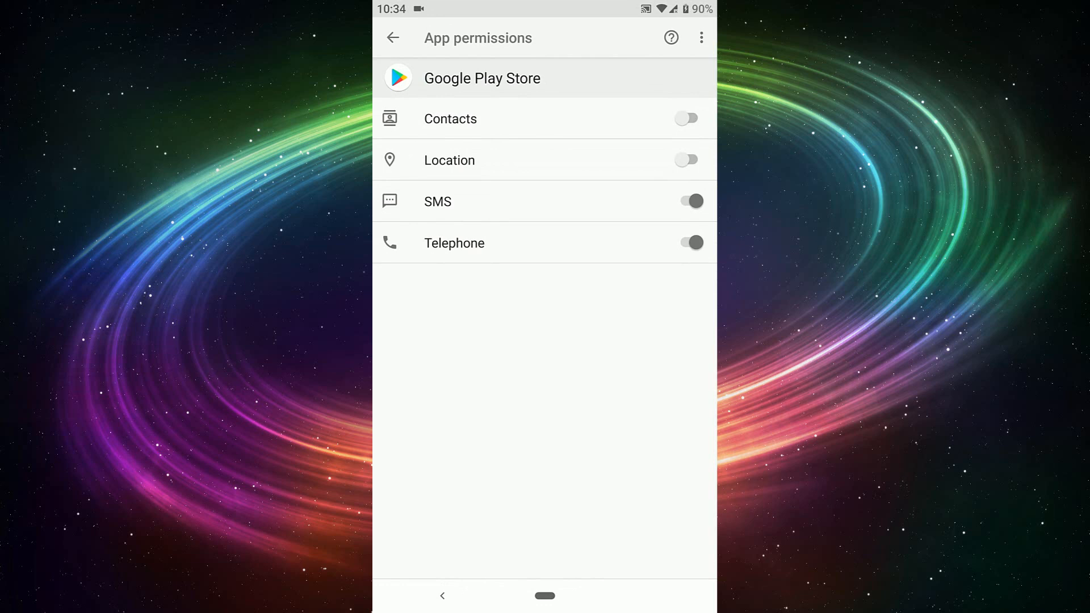
pyautogui.click(393, 37)
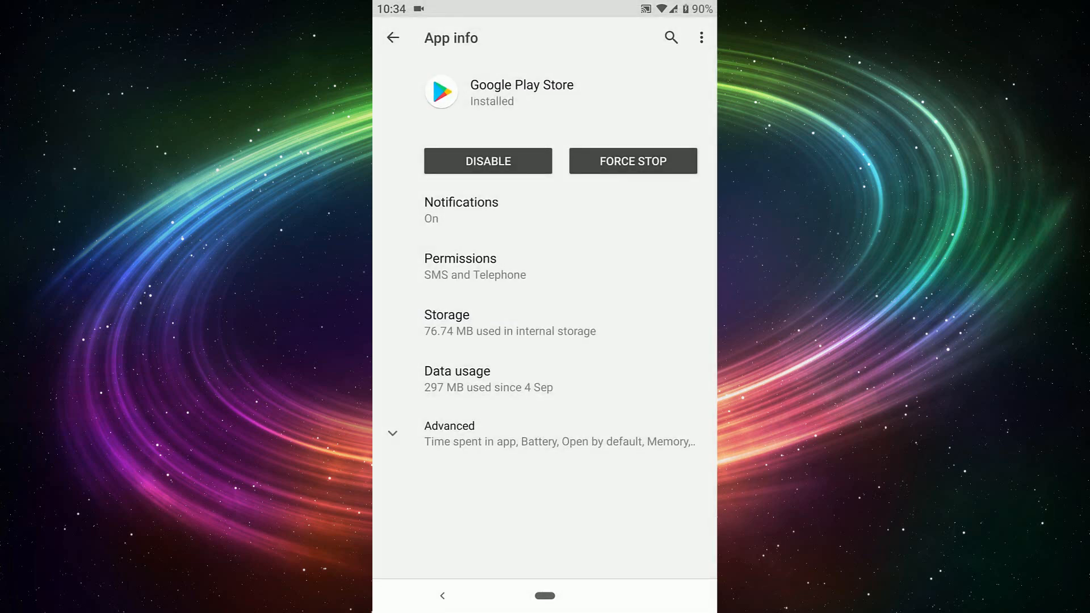
pyautogui.click(457, 379)
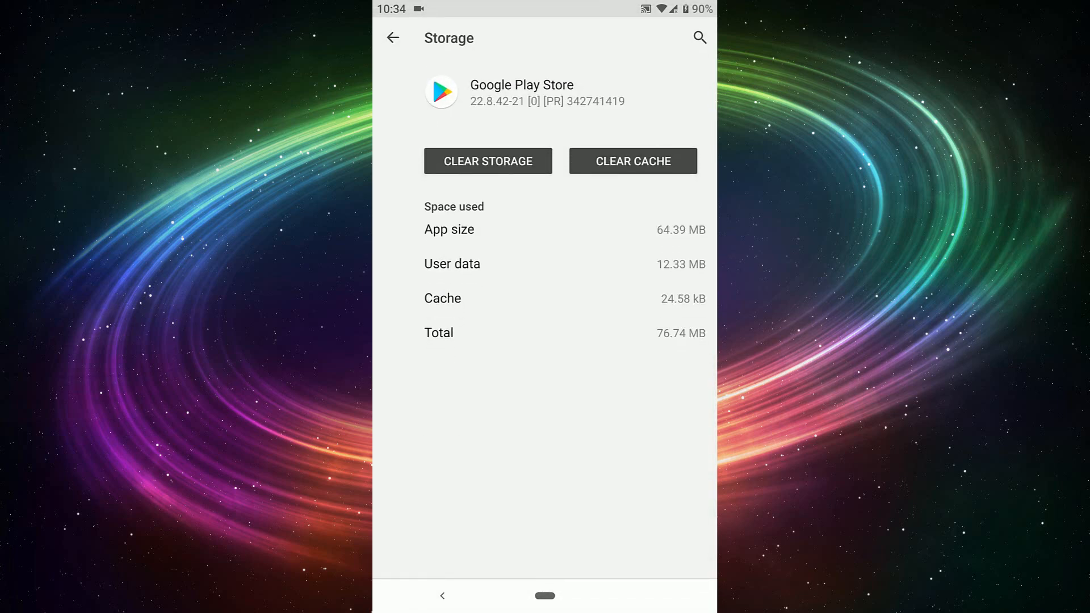
pyautogui.click(487, 160)
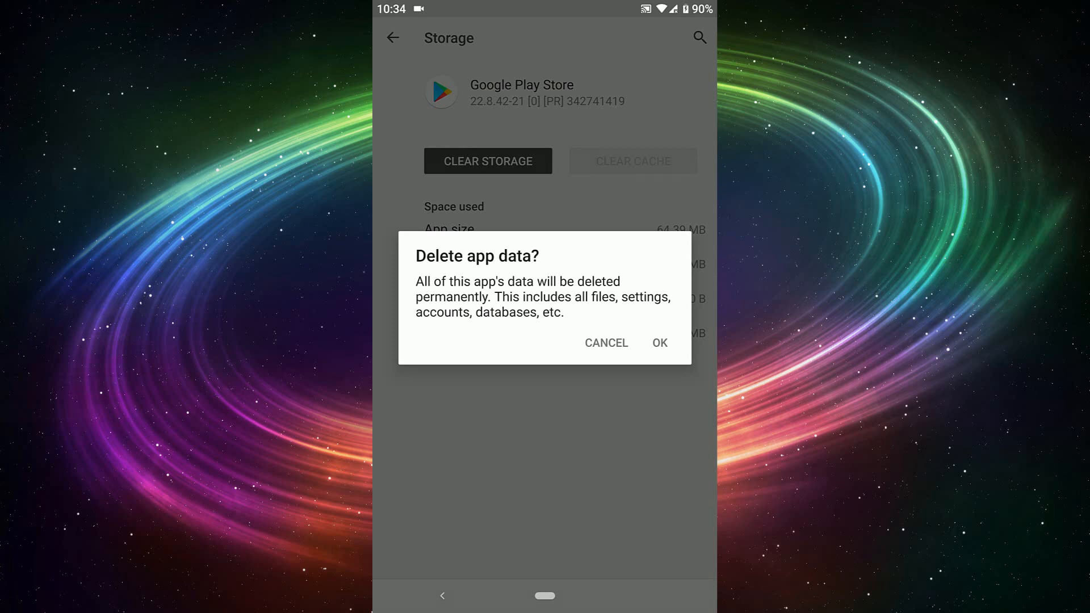
pyautogui.click(659, 343)
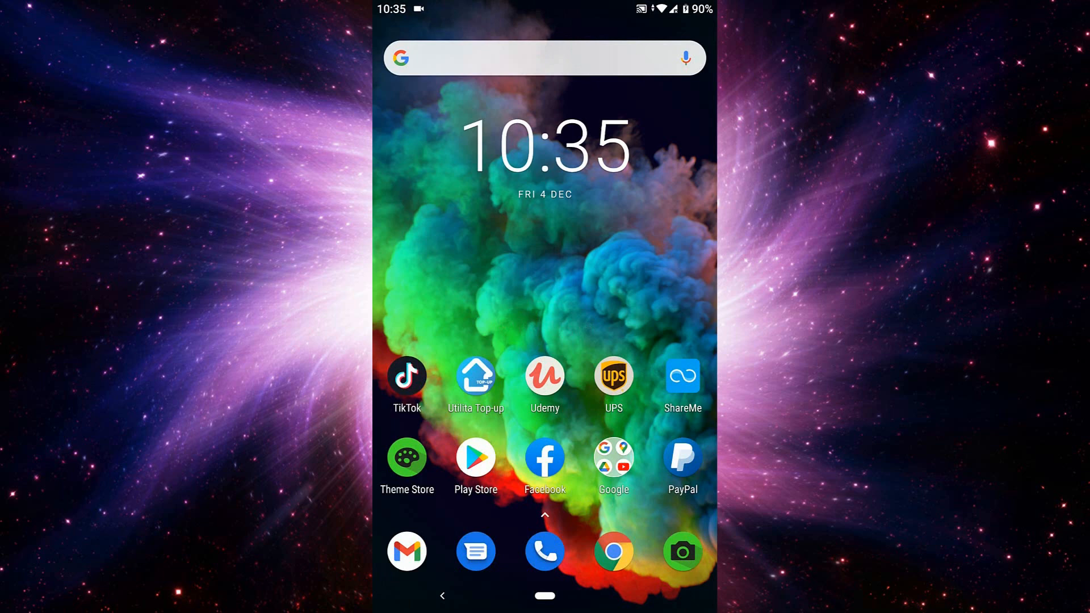
# Relaunch Google Play Store and open My apps & games from the side menu.
pyautogui.click(476, 458)
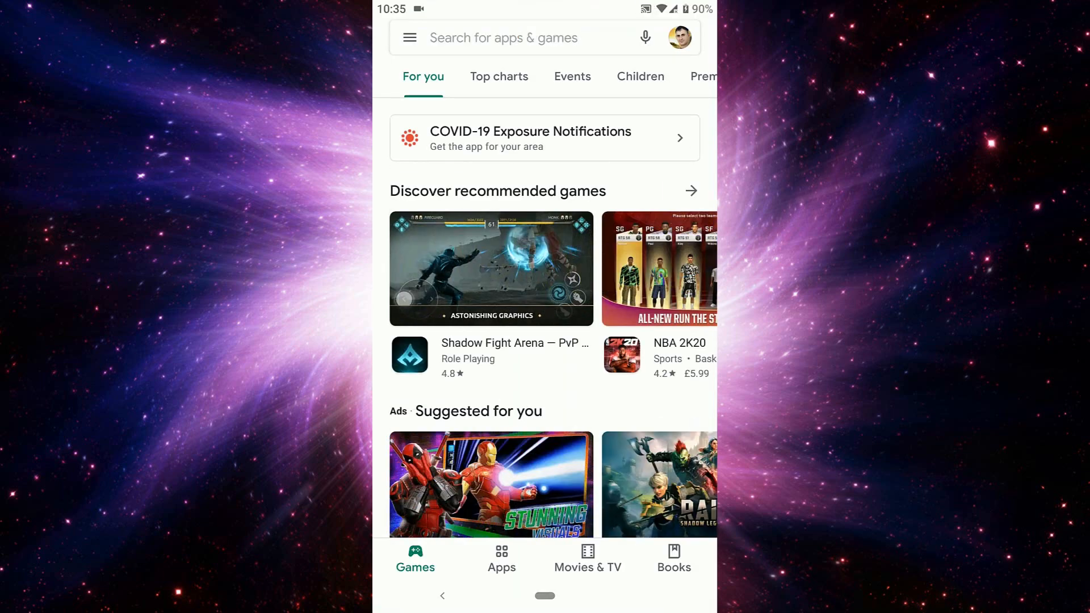
pyautogui.click(409, 37)
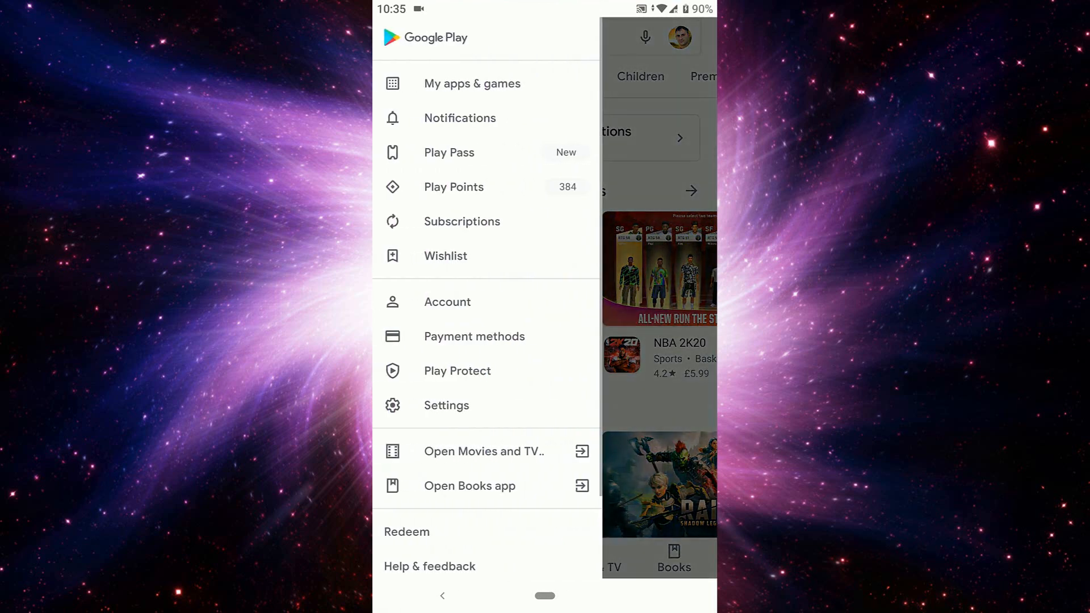
pyautogui.click(471, 83)
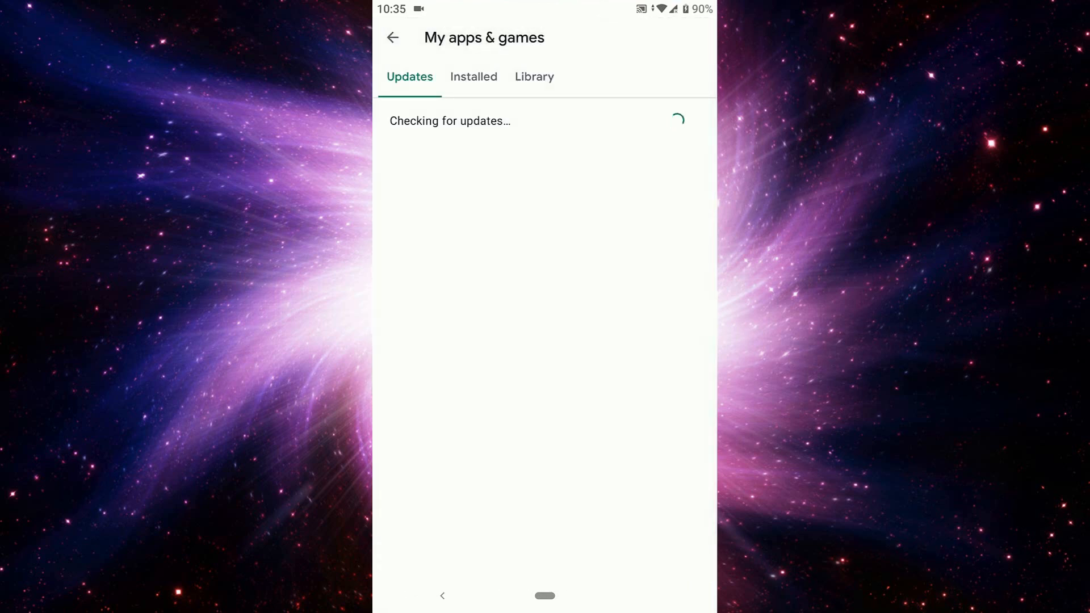